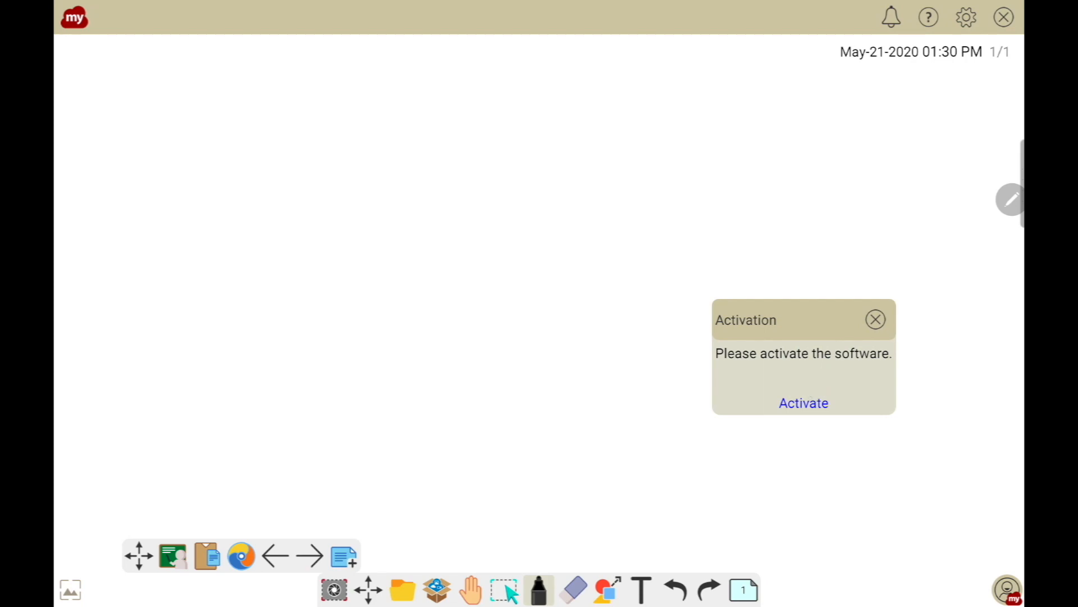
Step: Begin activating myViewBoard from the Activation notification on the whiteboard
left_click(803, 403)
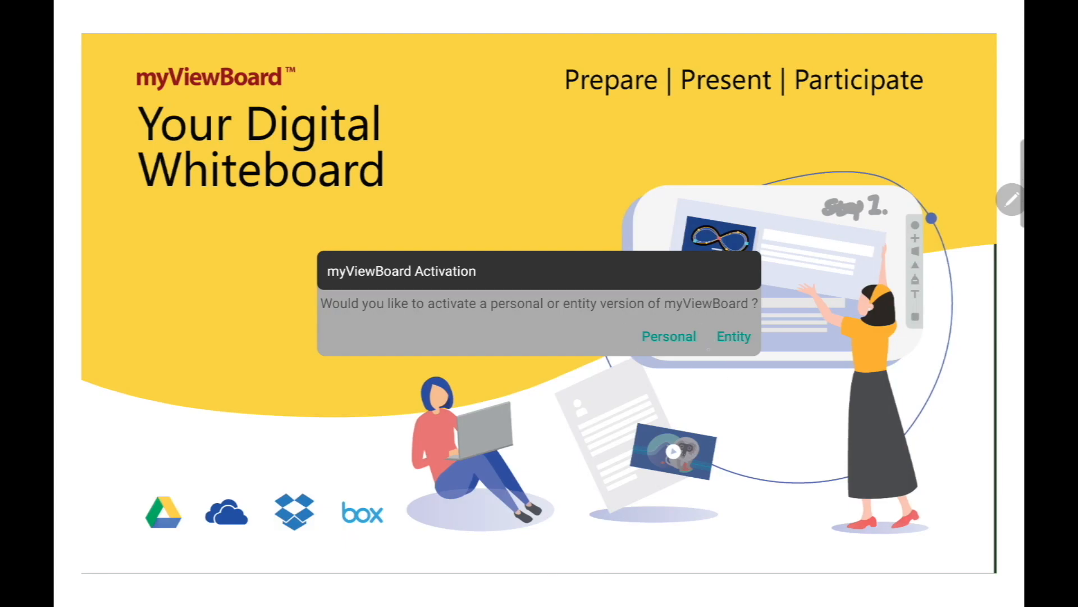
Step: Submit the activation form with the chosen account, ViewBoard name VSTrainer, matching emails and the Education theme
left_click(668, 336)
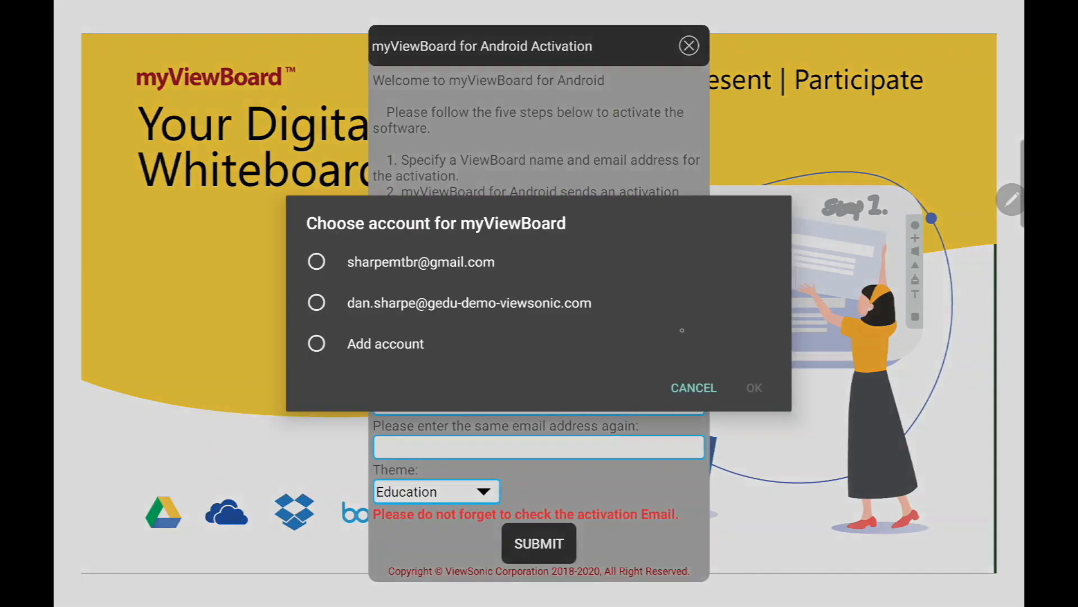
left_click(693, 388)
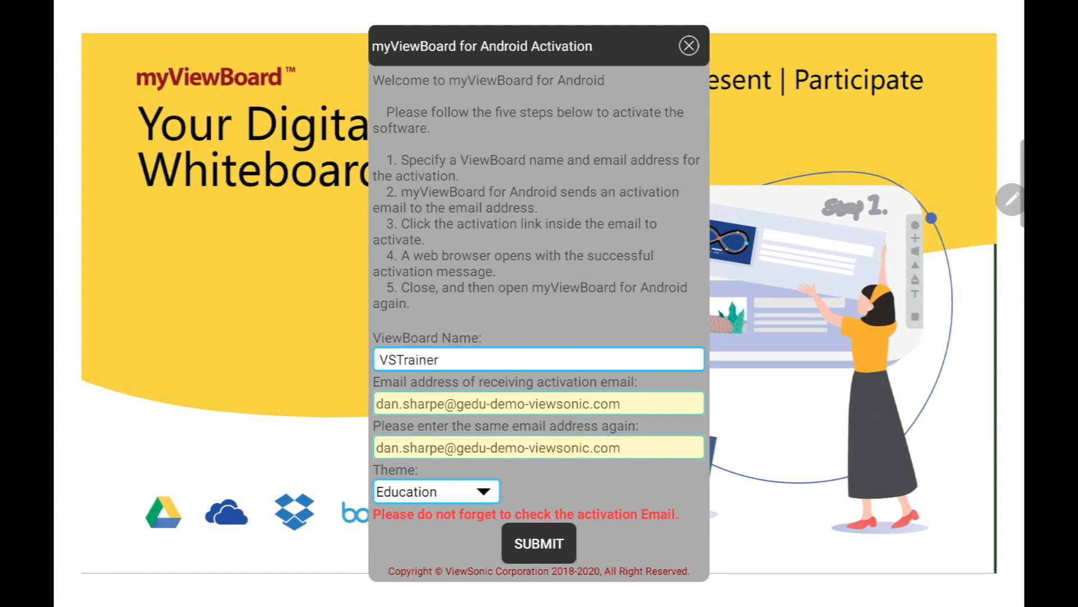
left_click(437, 490)
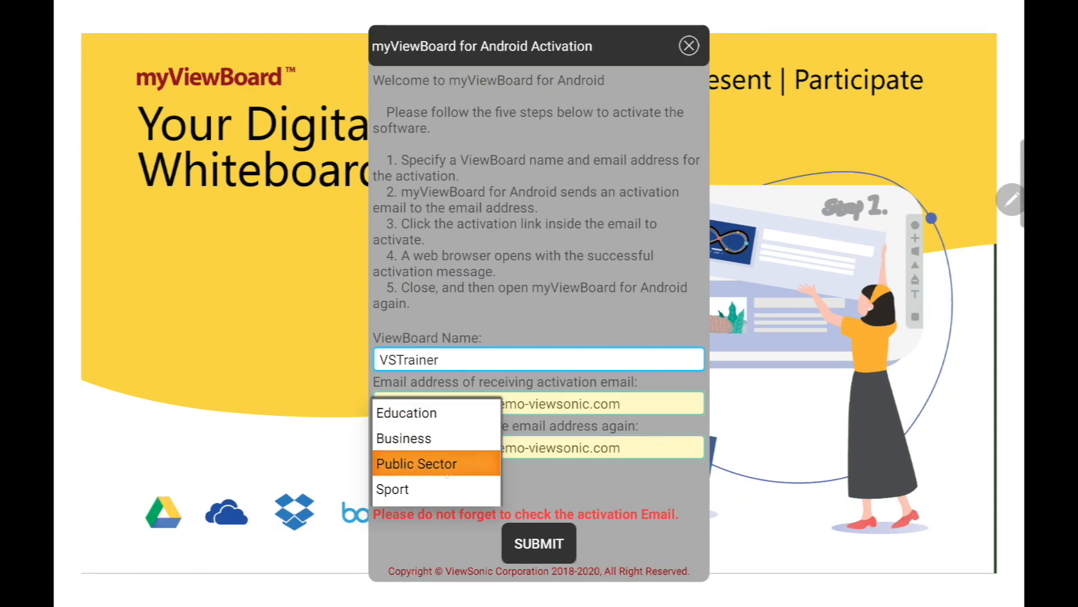
mouse_move(394, 489)
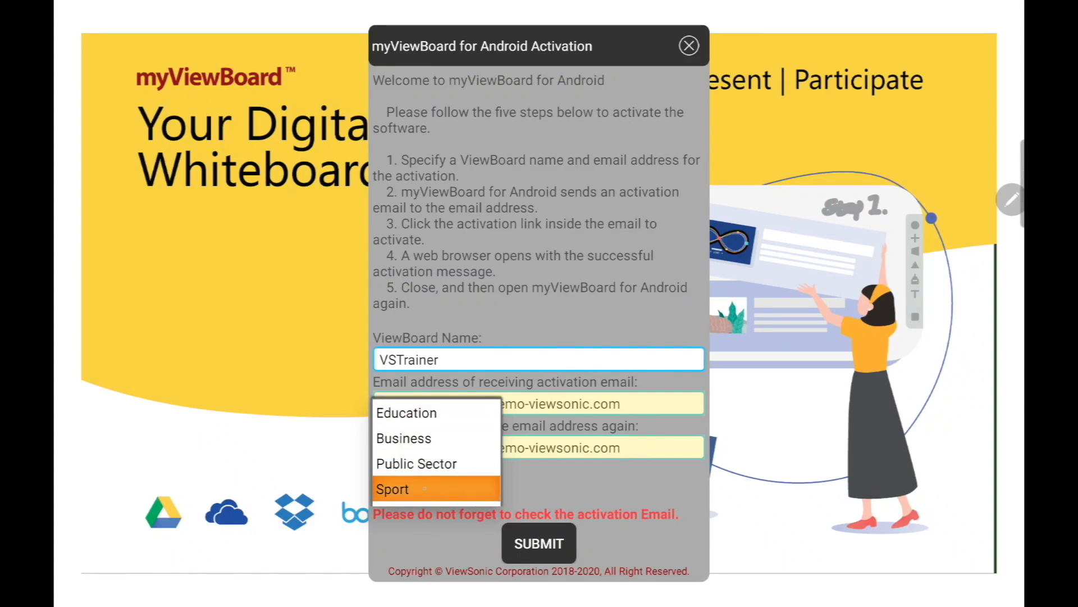
left_click(406, 412)
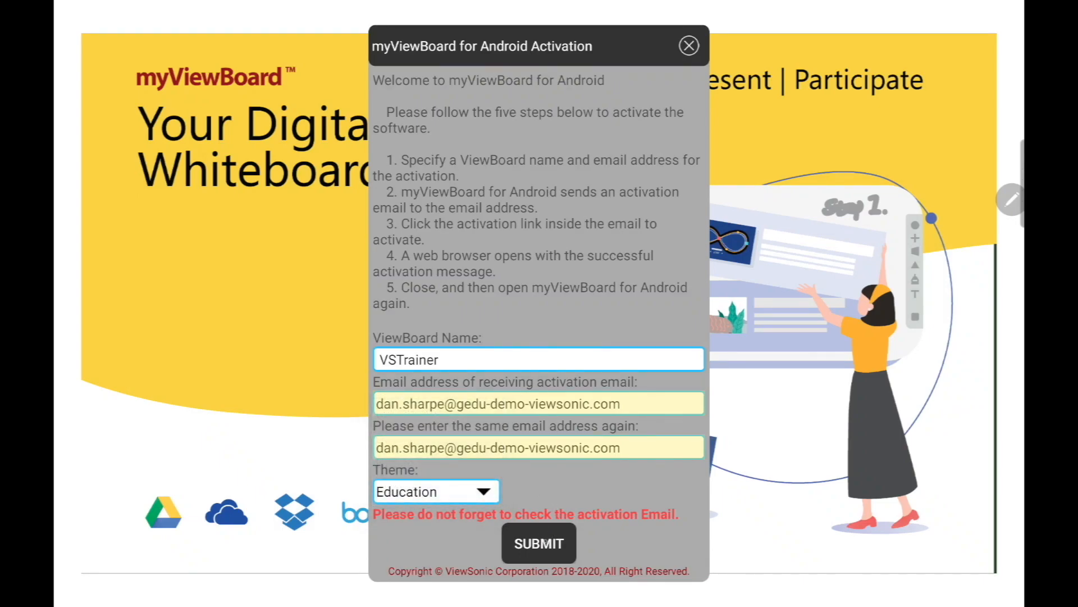
left_click(538, 542)
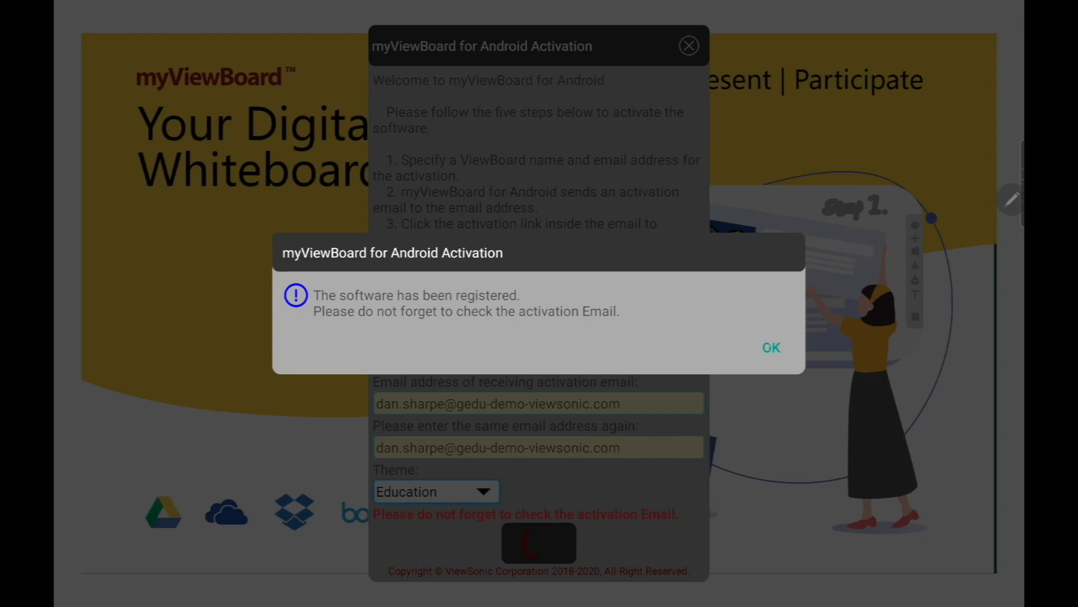
Step: Acknowledge the registration confirmation and land on the whiteboard with the limited-features warning
left_click(770, 347)
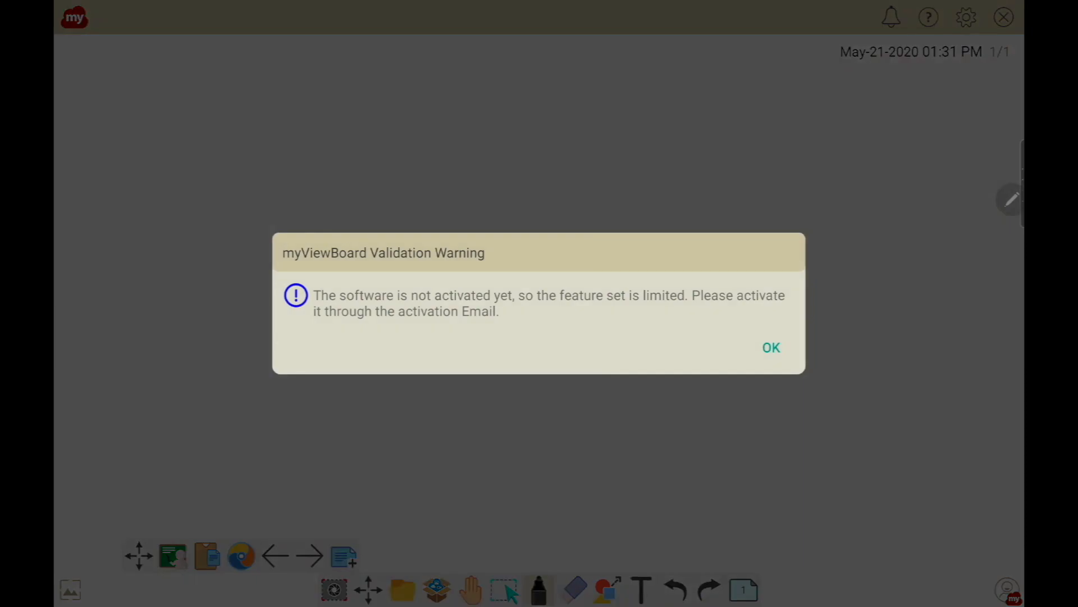
mouse_move(411, 339)
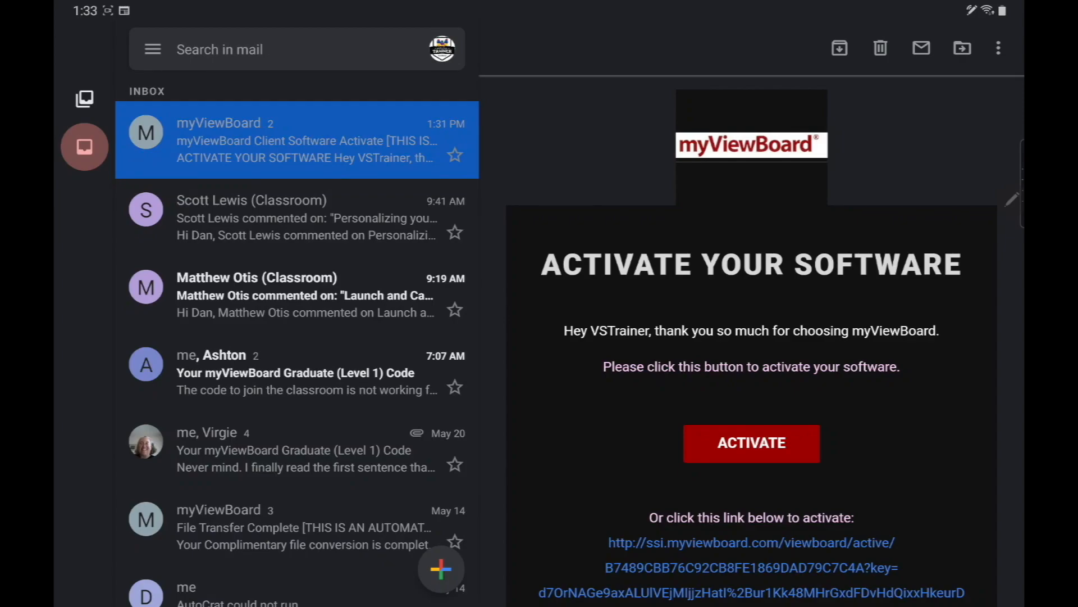
Step: Activate myViewBoard from the ACTIVATE button in the Gmail activation email
left_click(752, 442)
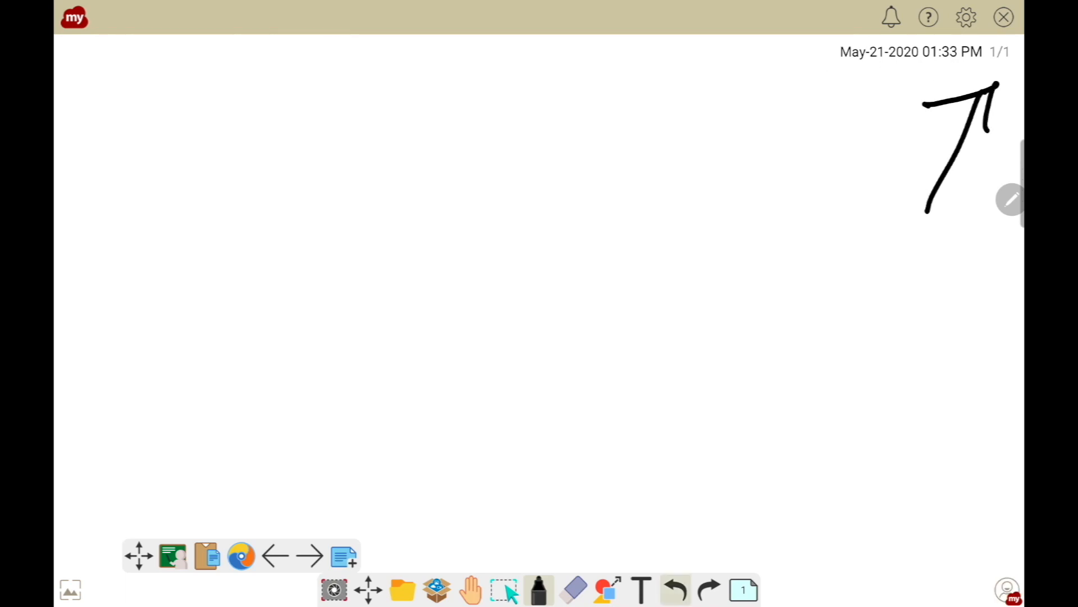
Step: Bring up the myViewBoard sign-in panel from the account icon at the bottom right
left_click(1006, 587)
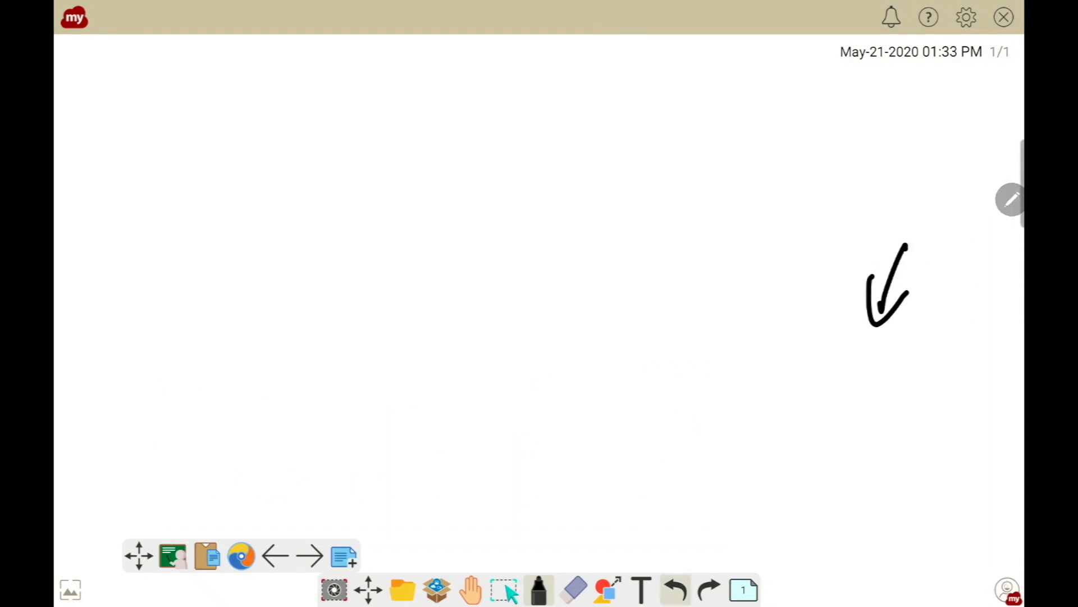
left_click(1007, 589)
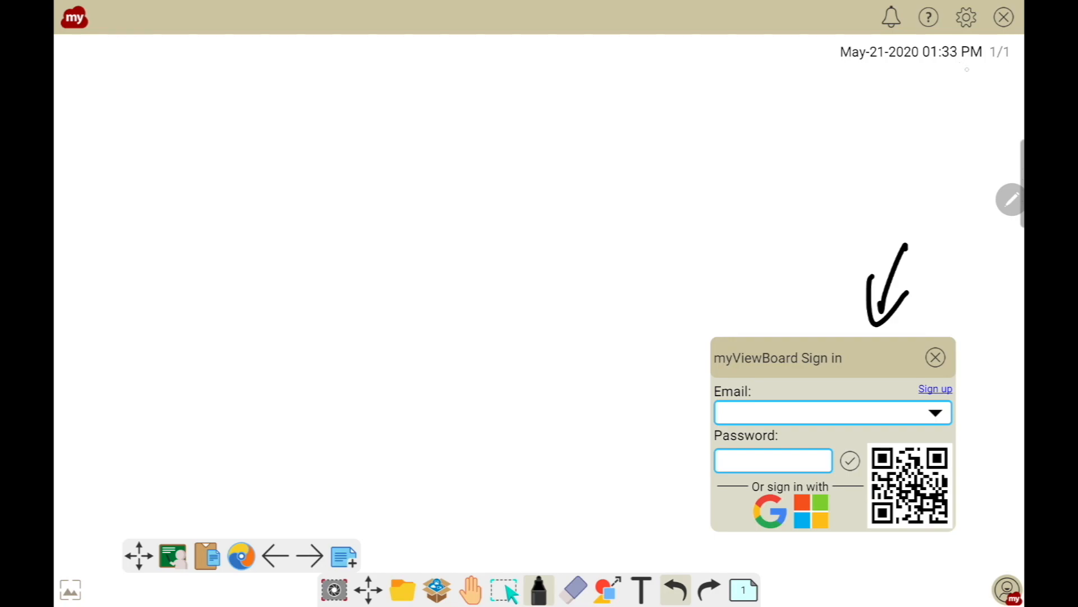
Step: Show the About page in Settings listing the registered email and ViewBoard name VSTrainer
left_click(936, 357)
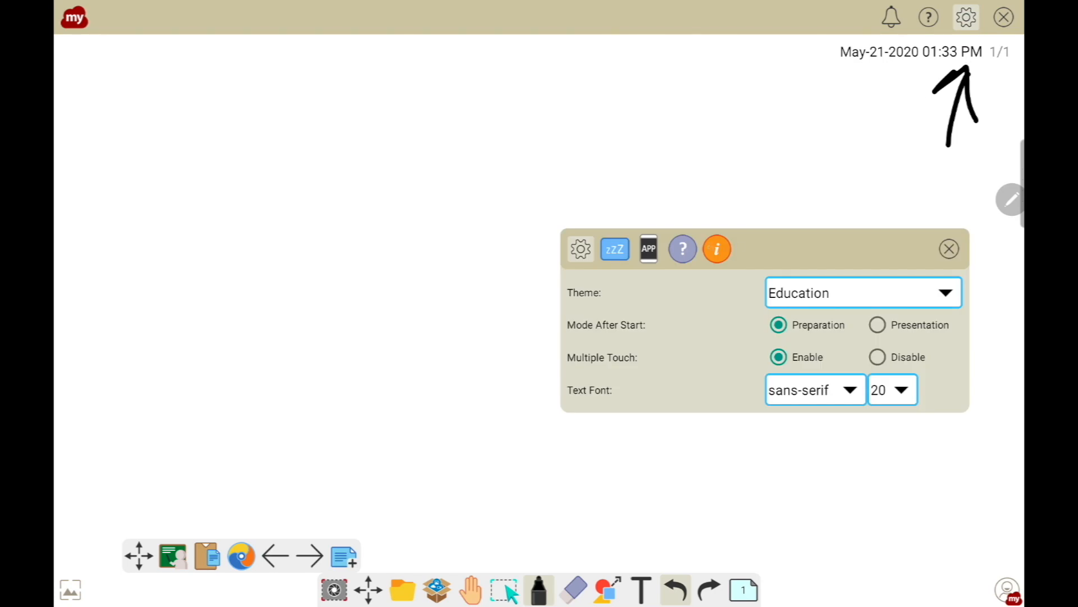
left_click(716, 248)
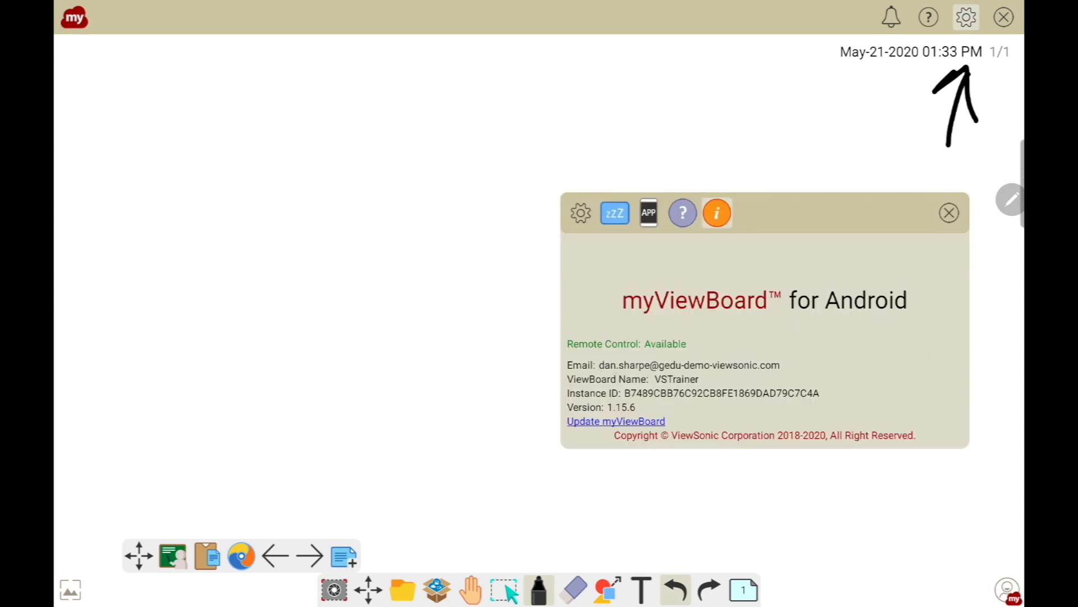